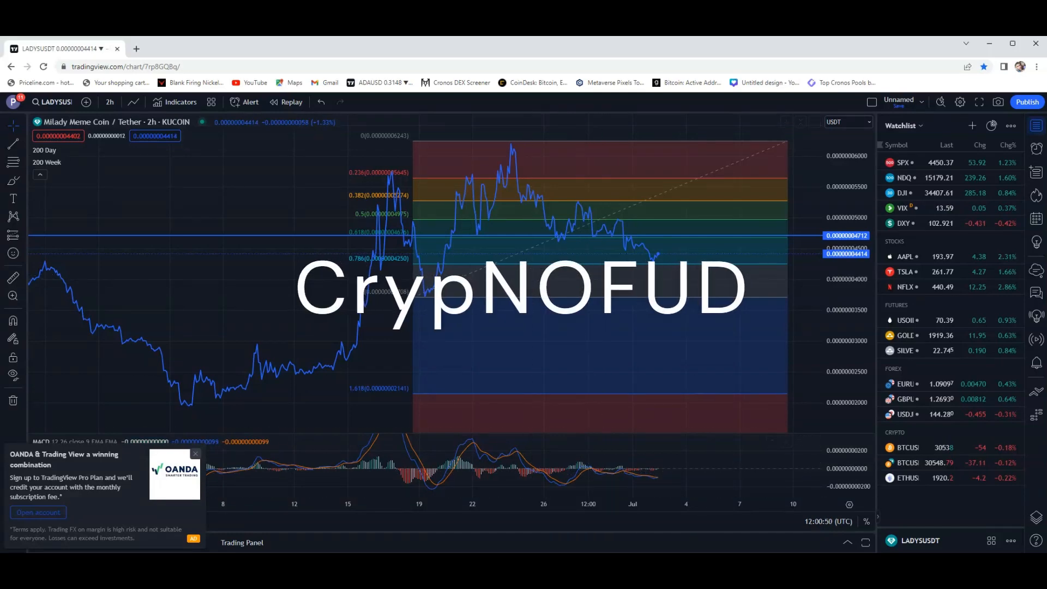
{"action": "mouse_move", "coordinate": [549, 53]}
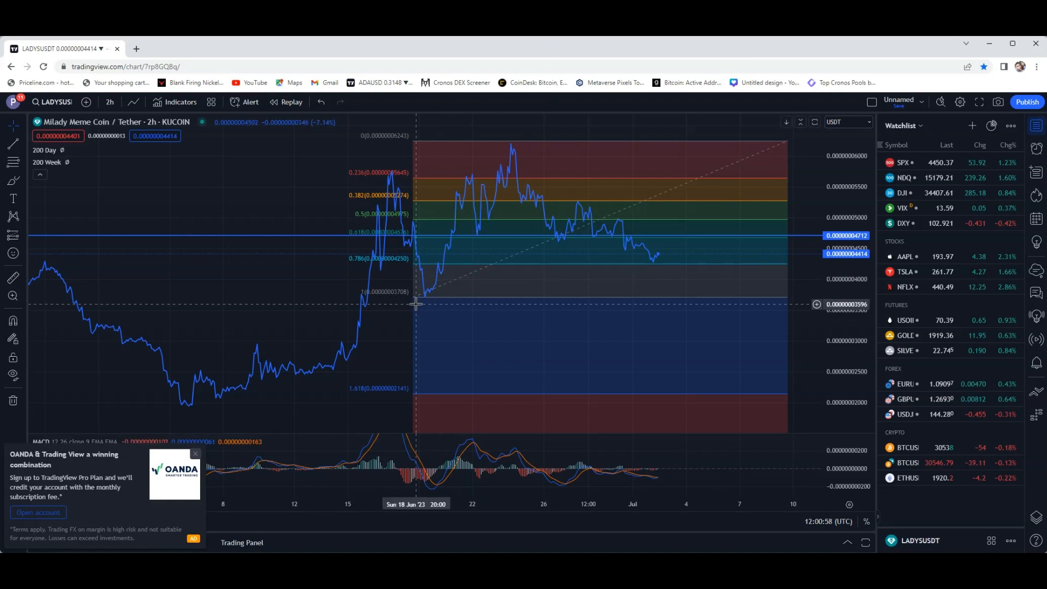
{"action": "mouse_move", "coordinate": [513, 145]}
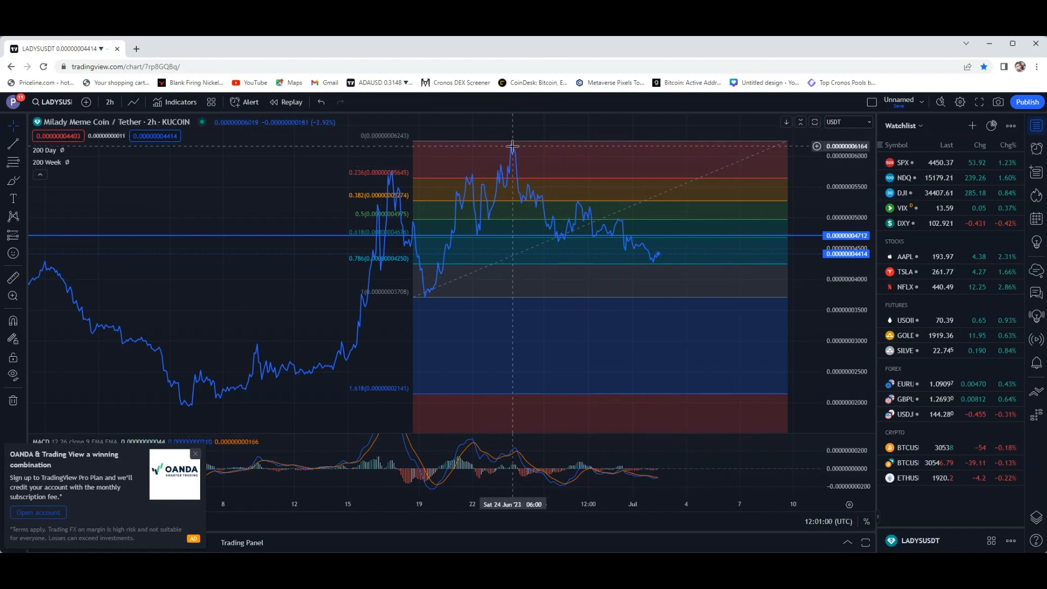
{"action": "mouse_move", "coordinate": [562, 255]}
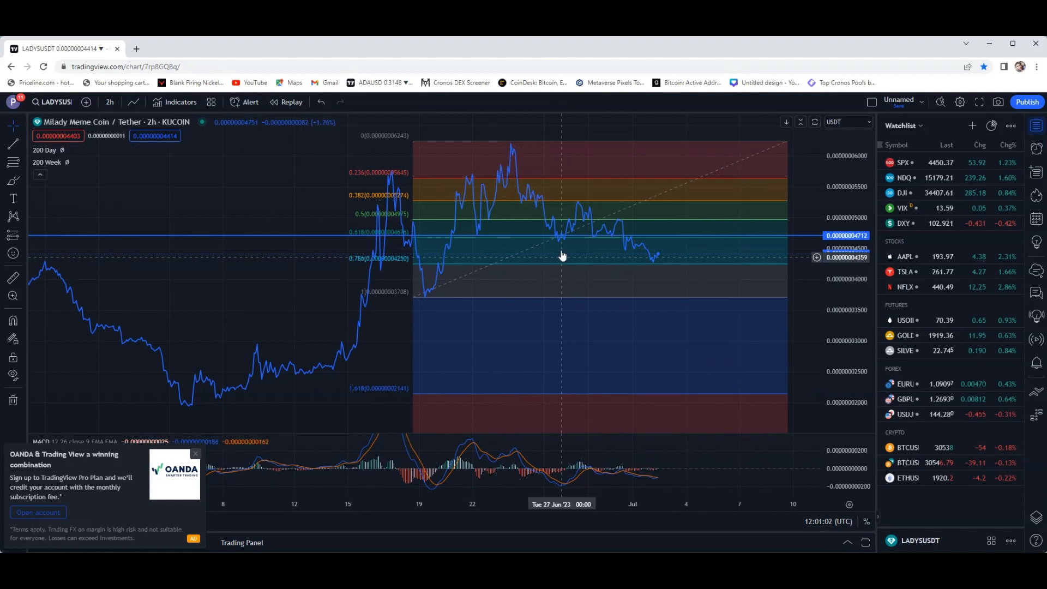
{"action": "mouse_move", "coordinate": [583, 223]}
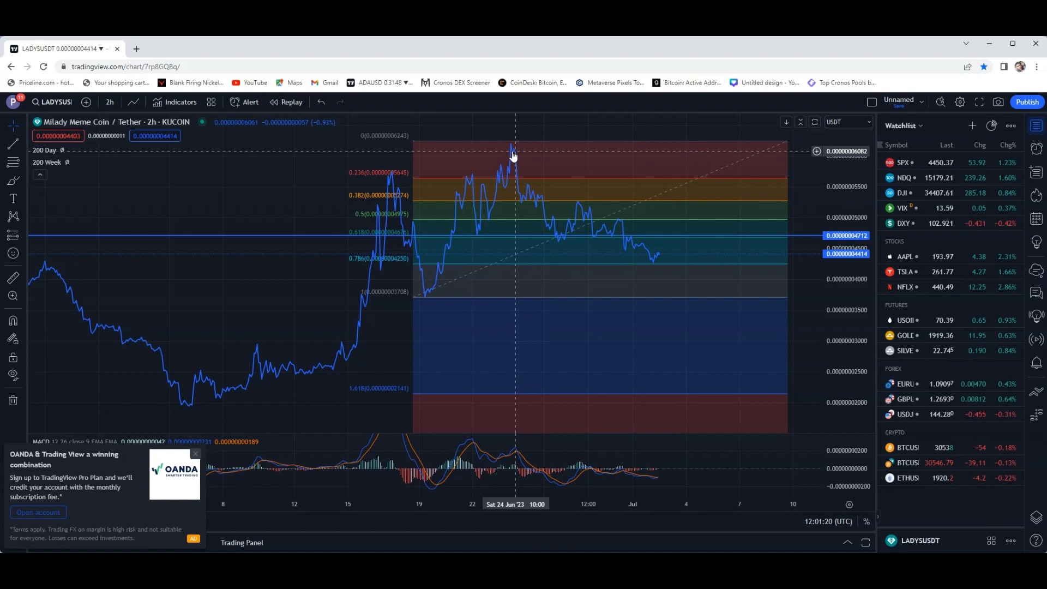
{"action": "mouse_move", "coordinate": [500, 148]}
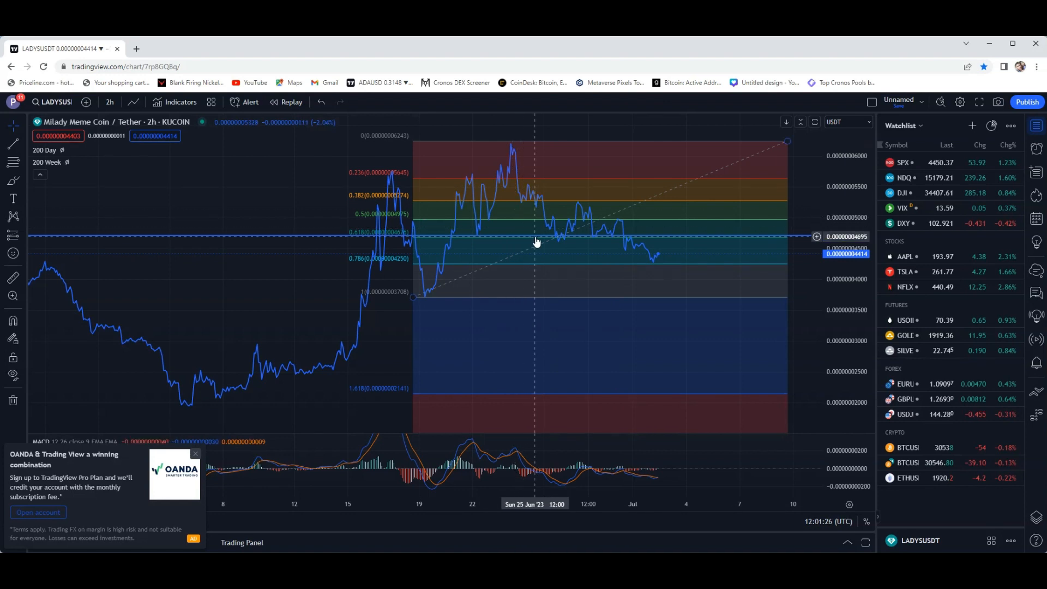
{"action": "mouse_move", "coordinate": [615, 257]}
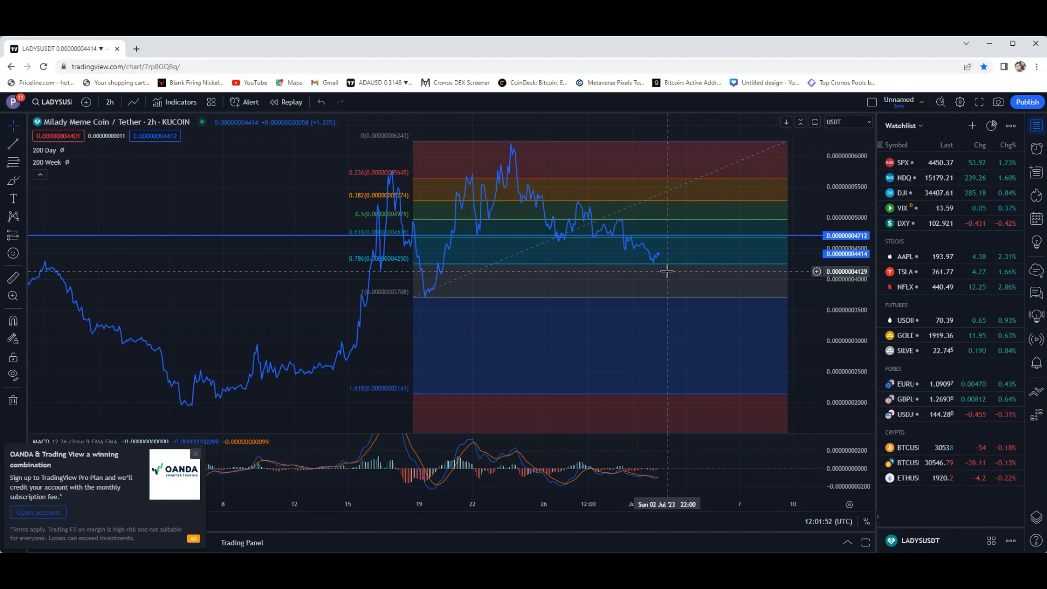
{"action": "mouse_move", "coordinate": [721, 309]}
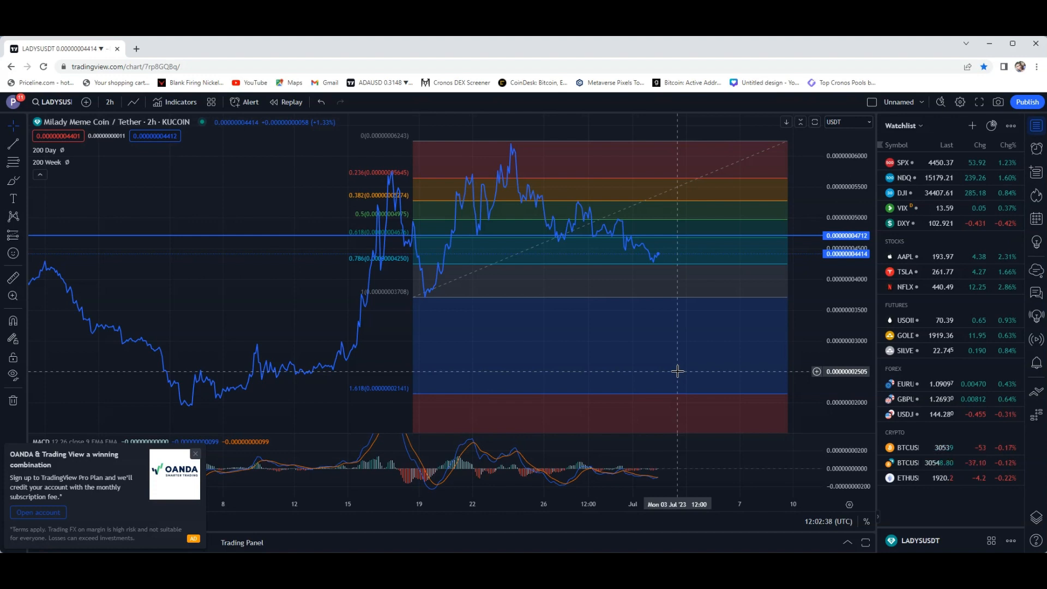
{"action": "mouse_move", "coordinate": [634, 192]}
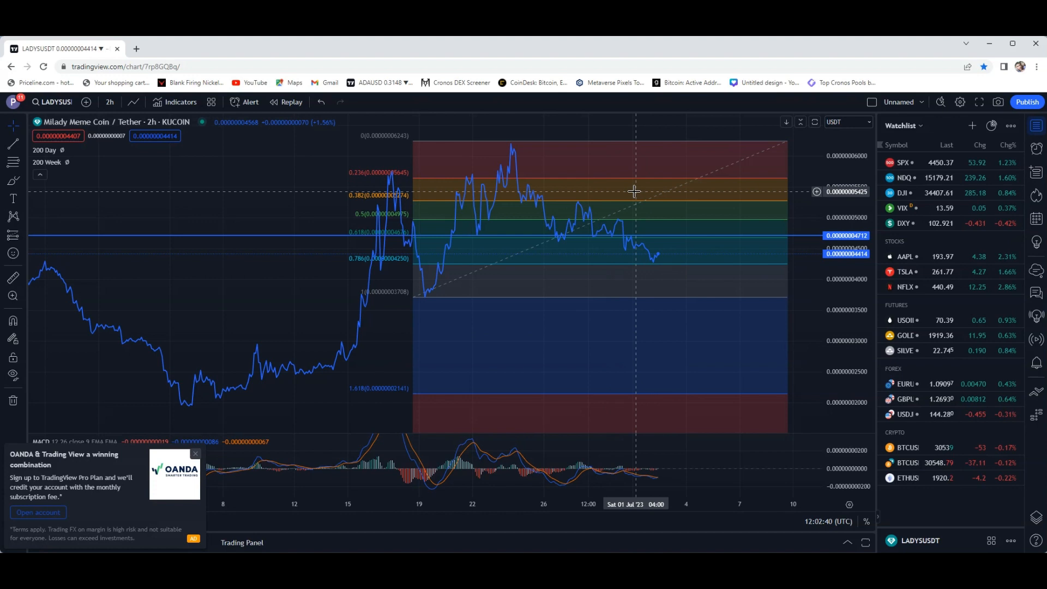
{"action": "mouse_move", "coordinate": [512, 162]}
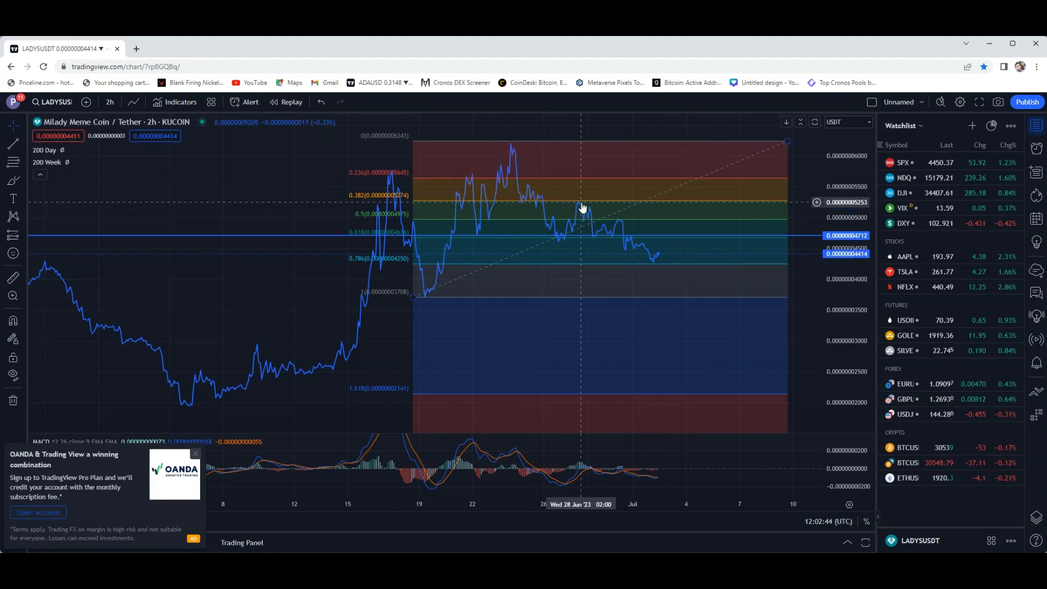
{"action": "mouse_move", "coordinate": [658, 261]}
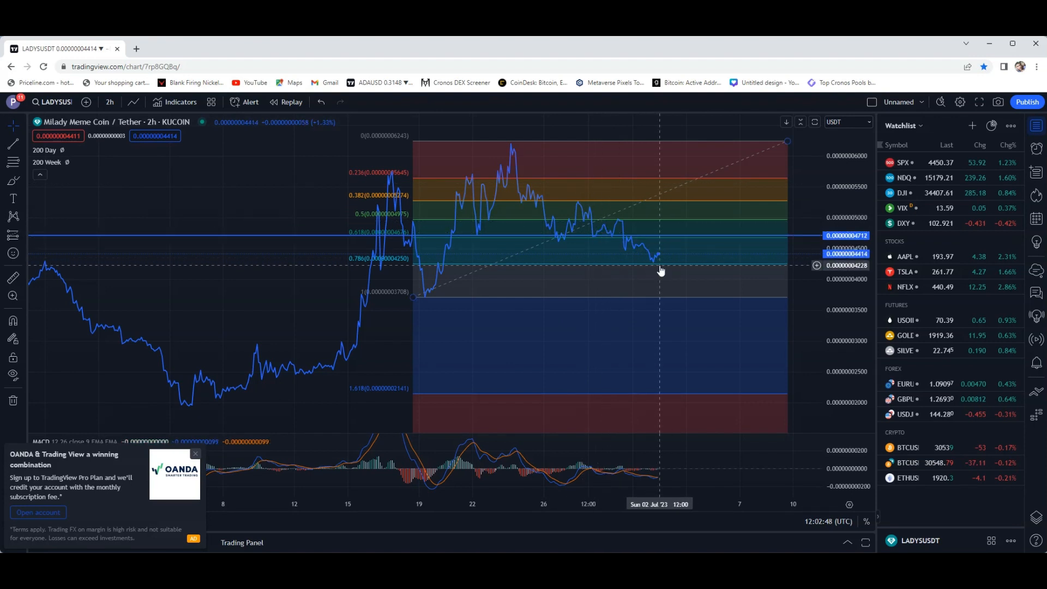
{"action": "mouse_move", "coordinate": [659, 269]}
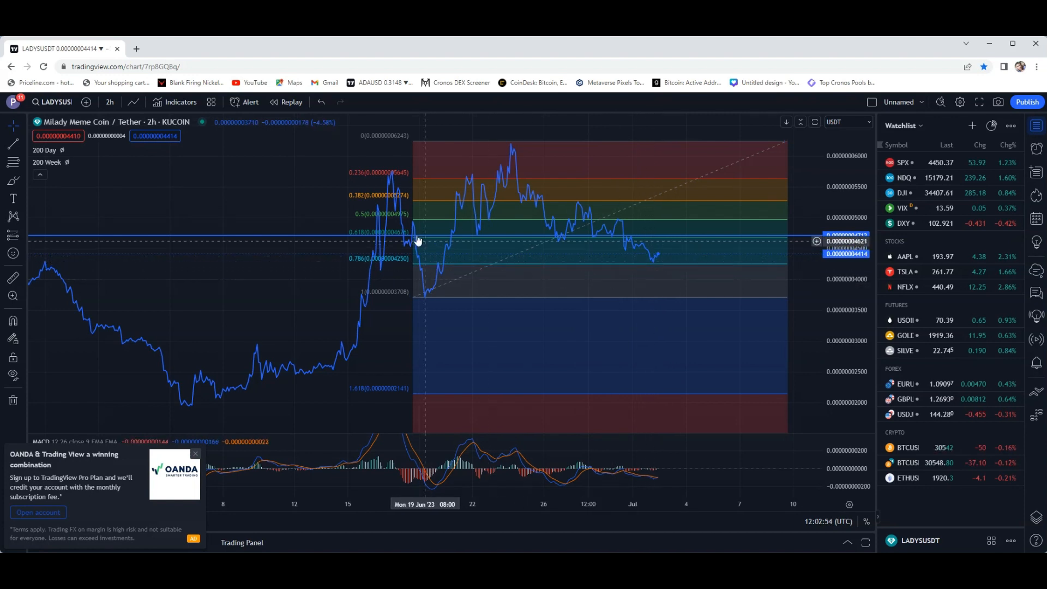
{"action": "mouse_move", "coordinate": [457, 234]}
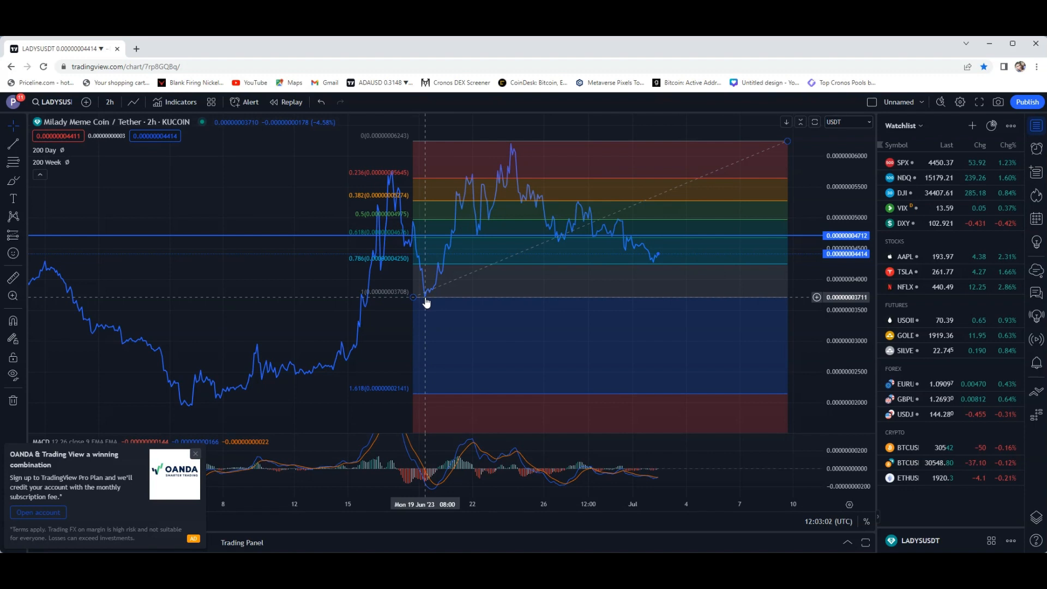
{"action": "mouse_move", "coordinate": [483, 242]}
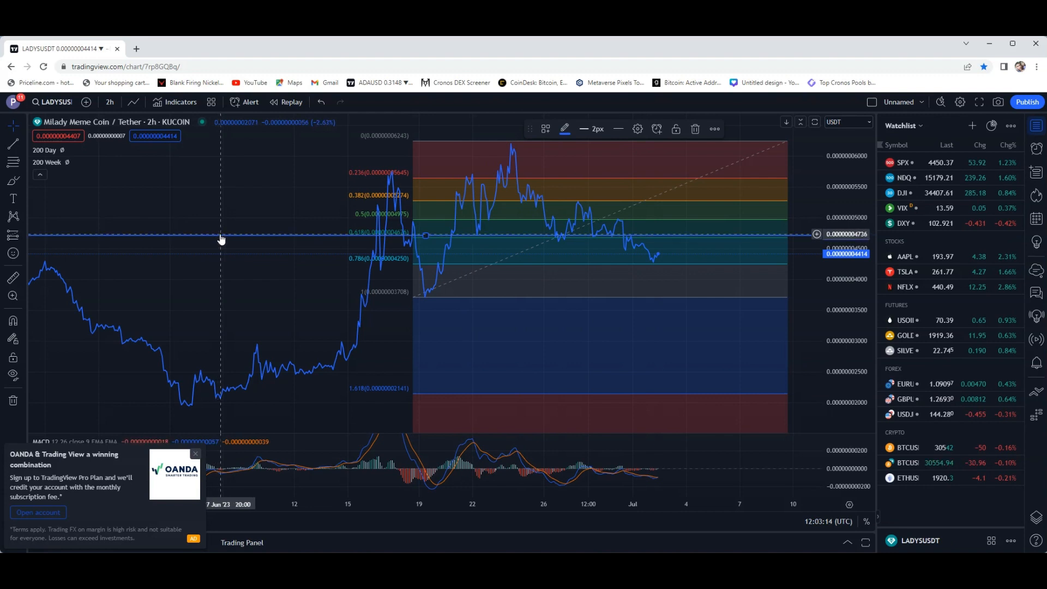
{"action": "mouse_move", "coordinate": [516, 293]}
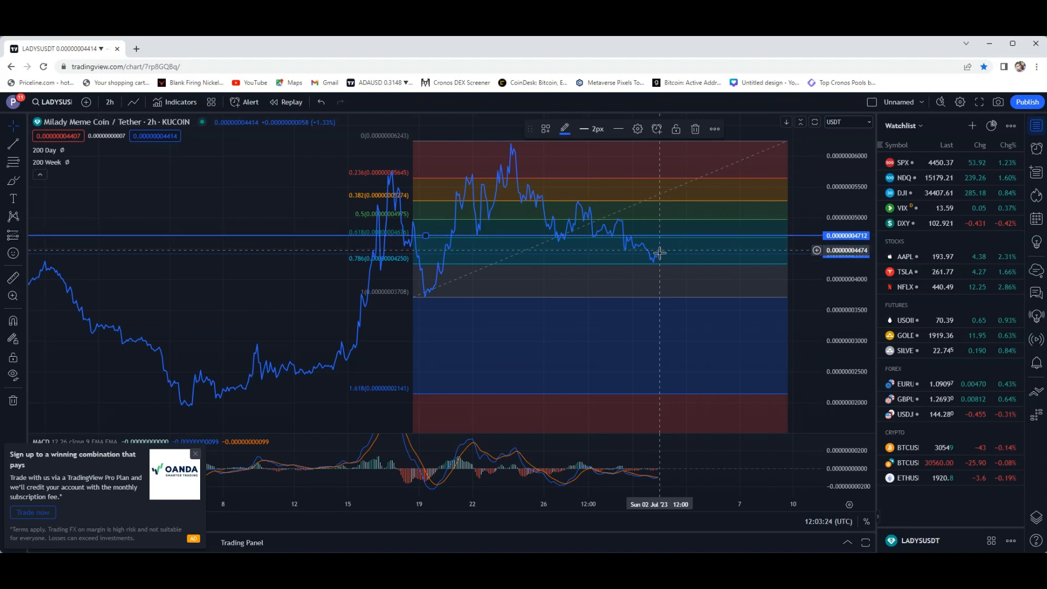
{"action": "mouse_move", "coordinate": [666, 242]}
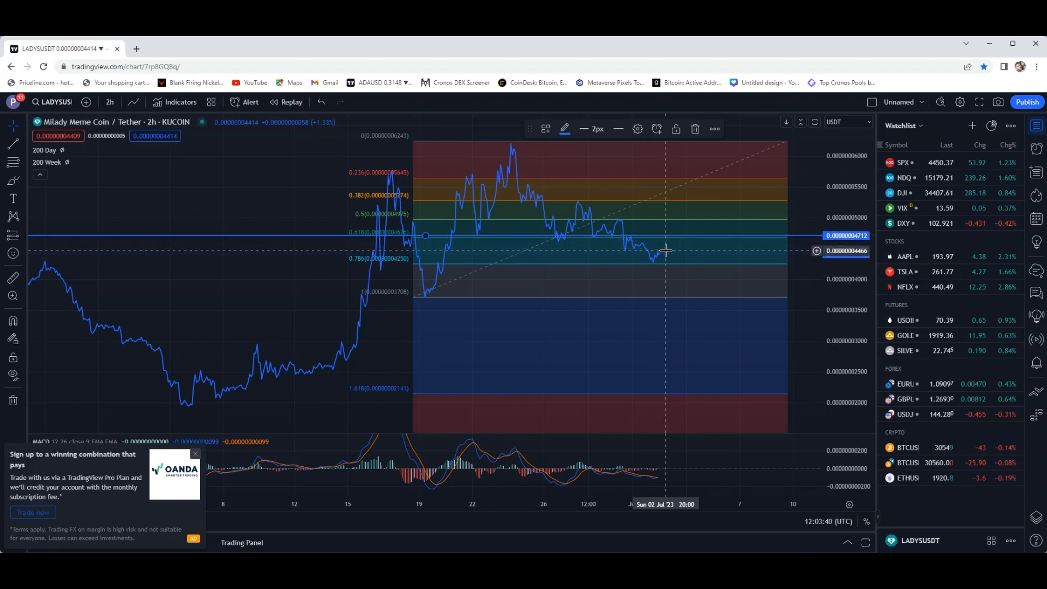
{"action": "mouse_move", "coordinate": [673, 250]}
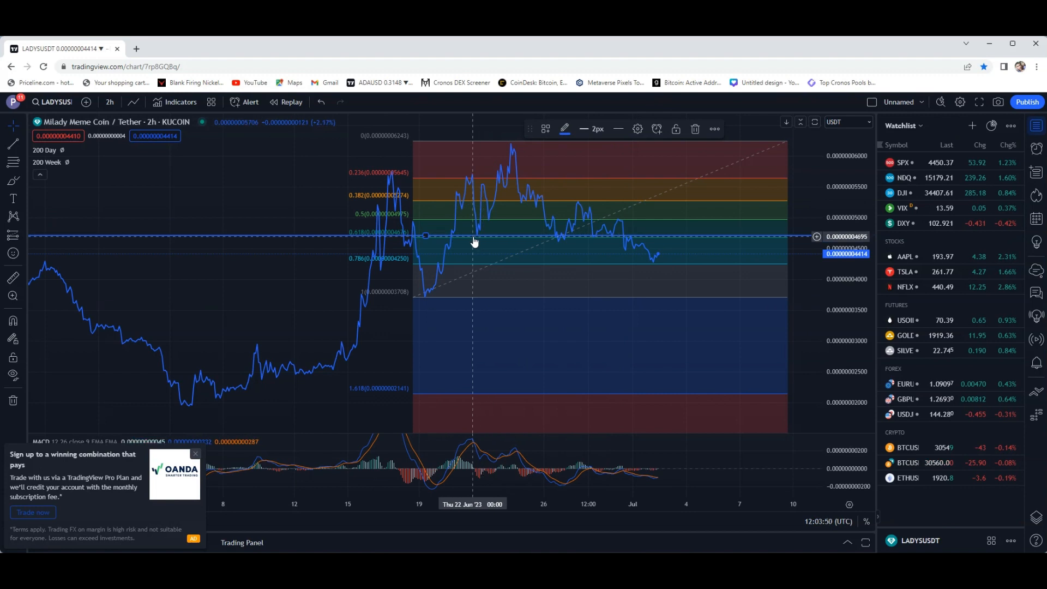
{"action": "mouse_move", "coordinate": [538, 224]}
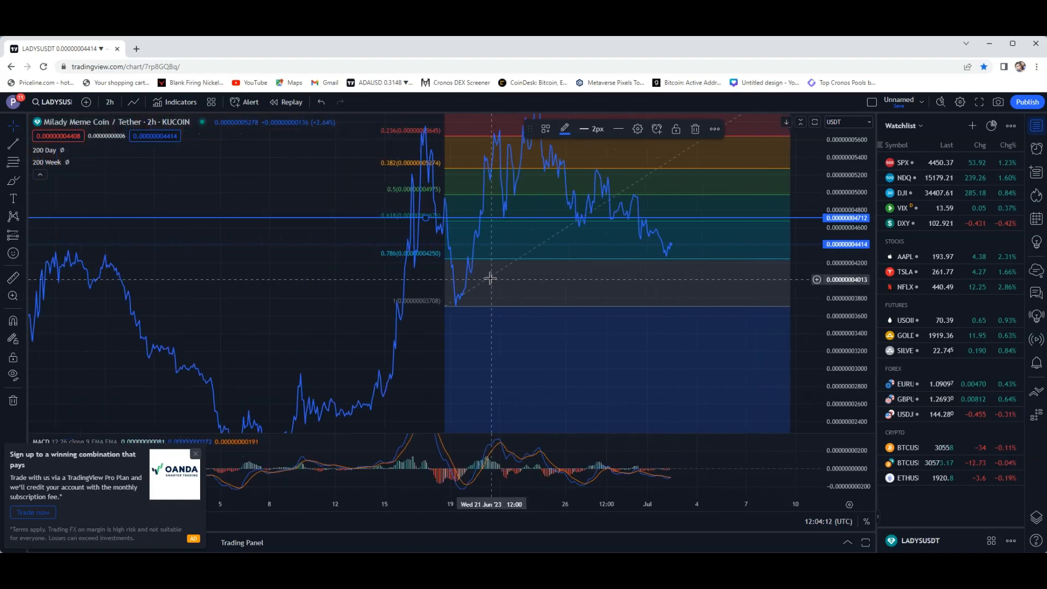
{"action": "mouse_move", "coordinate": [504, 264]}
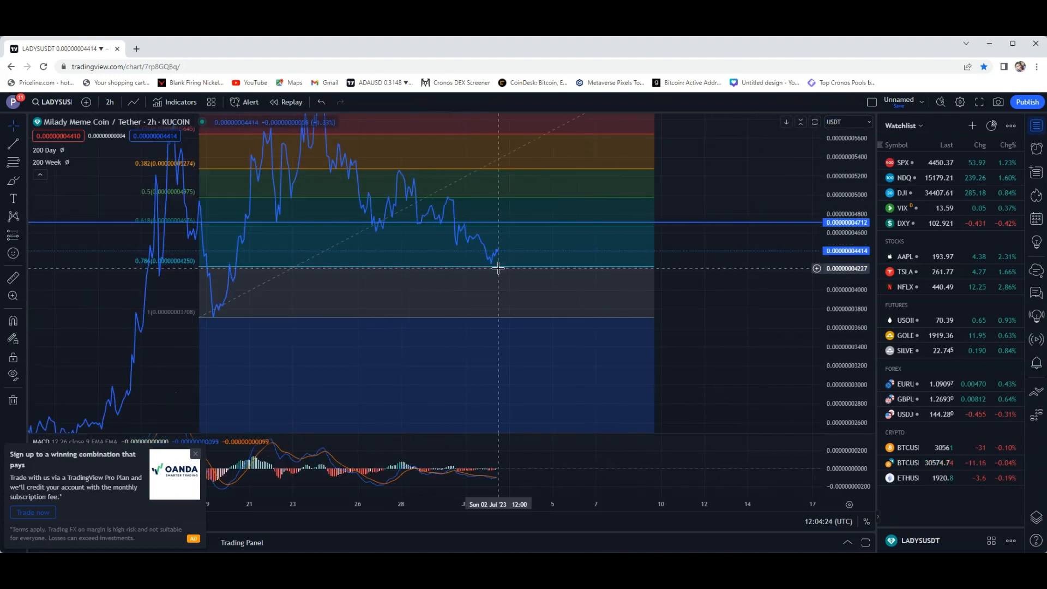
{"action": "mouse_move", "coordinate": [509, 227]}
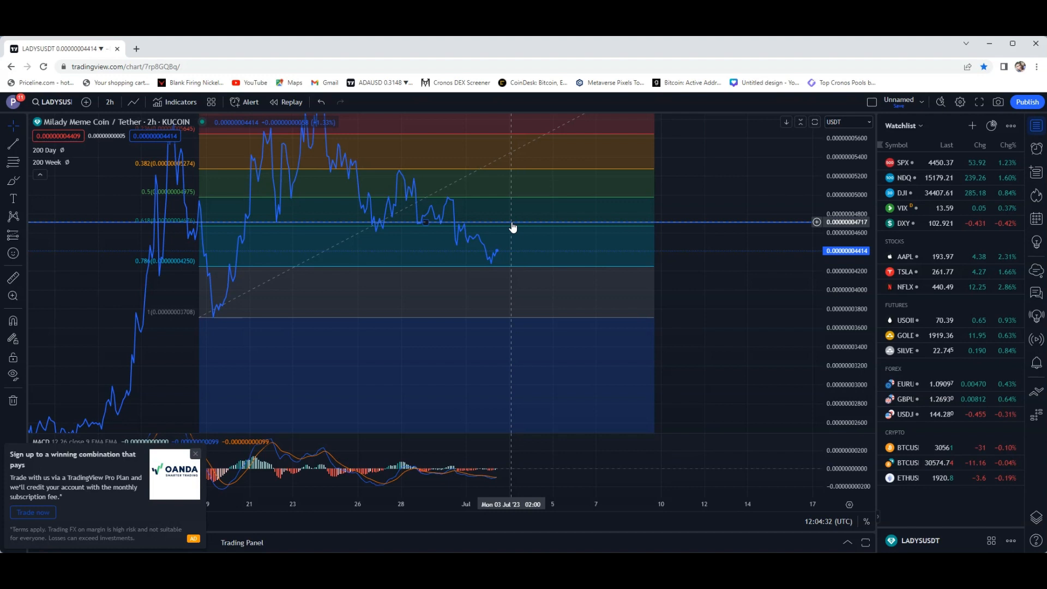
{"action": "mouse_move", "coordinate": [498, 244]}
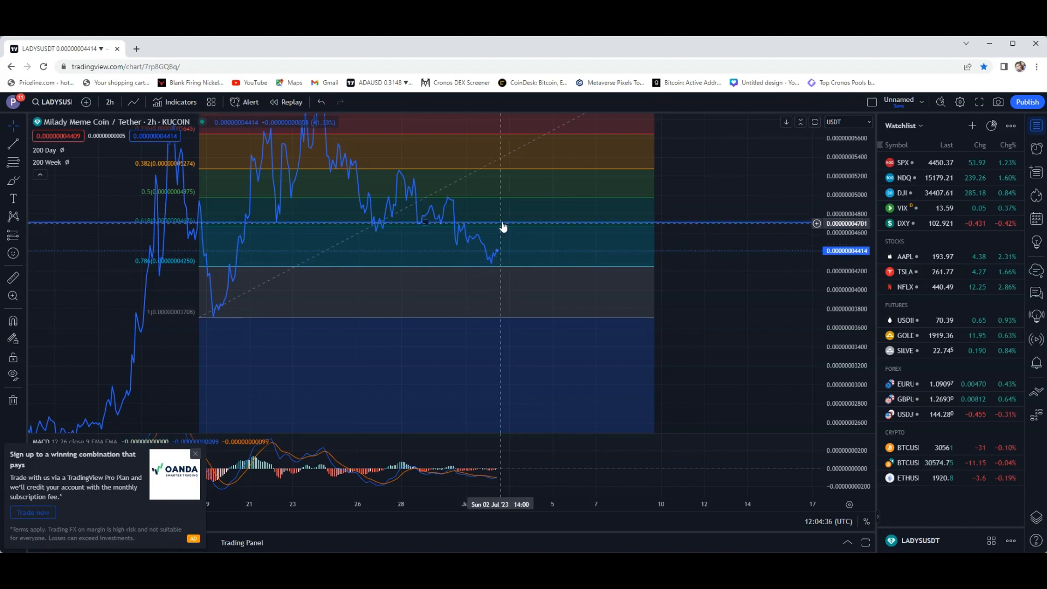
{"action": "mouse_move", "coordinate": [507, 227]}
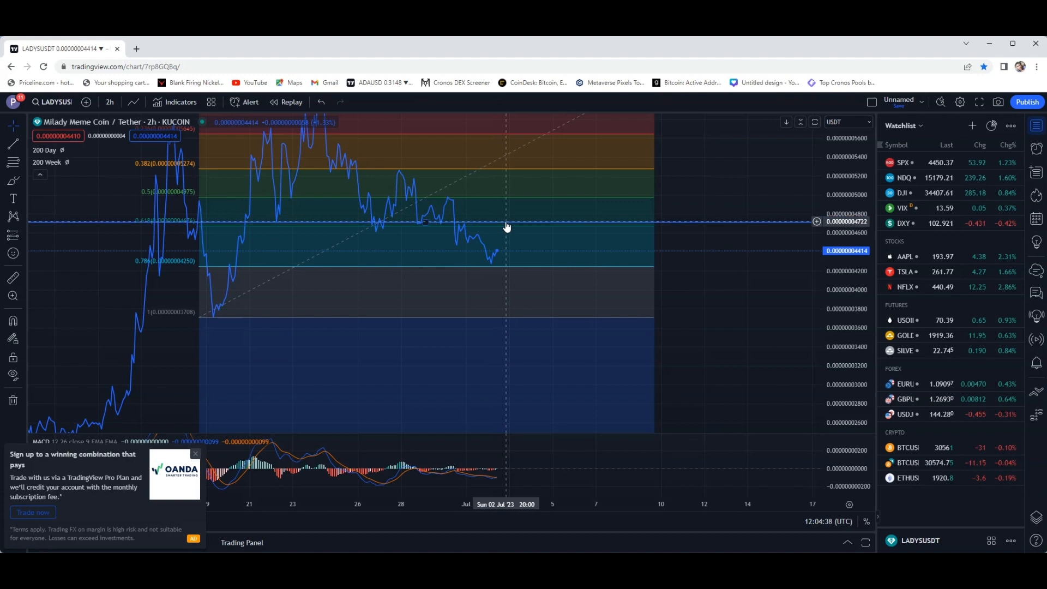
{"action": "mouse_move", "coordinate": [516, 234]}
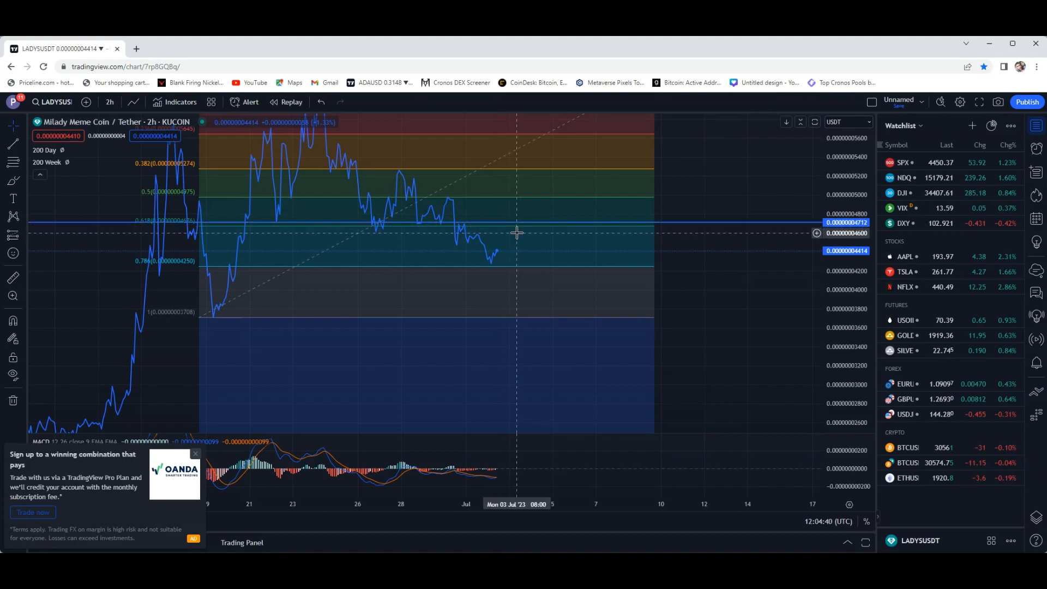
{"action": "mouse_move", "coordinate": [520, 245]}
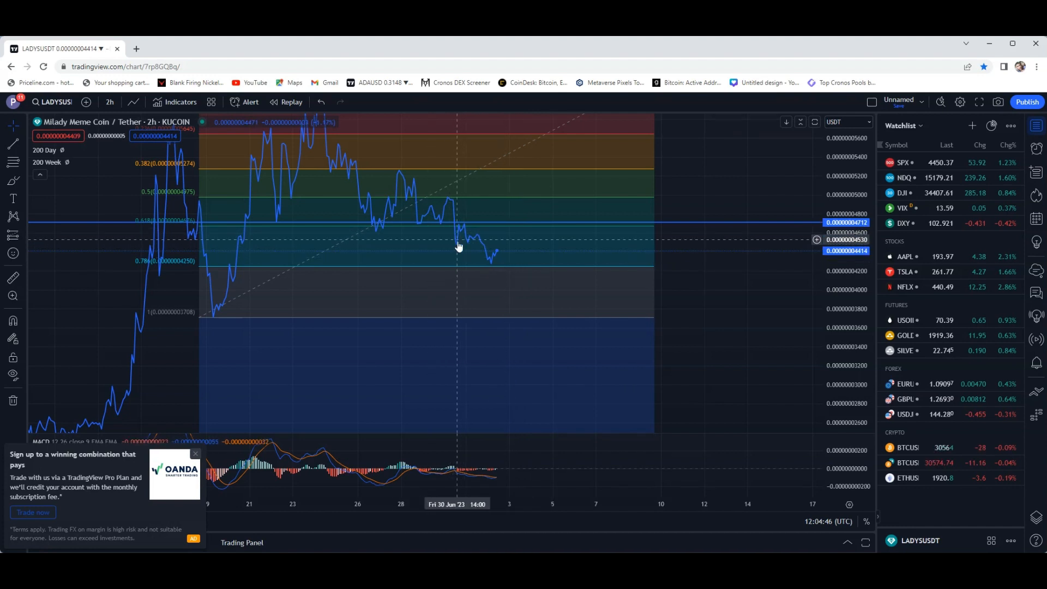
{"action": "mouse_move", "coordinate": [460, 239]}
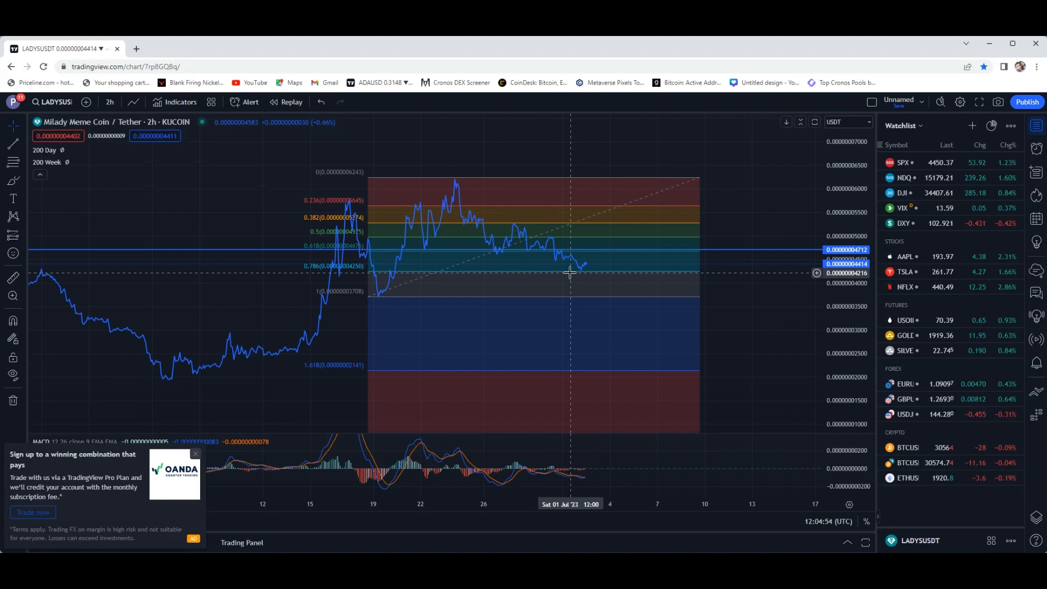
{"action": "mouse_move", "coordinate": [632, 325]}
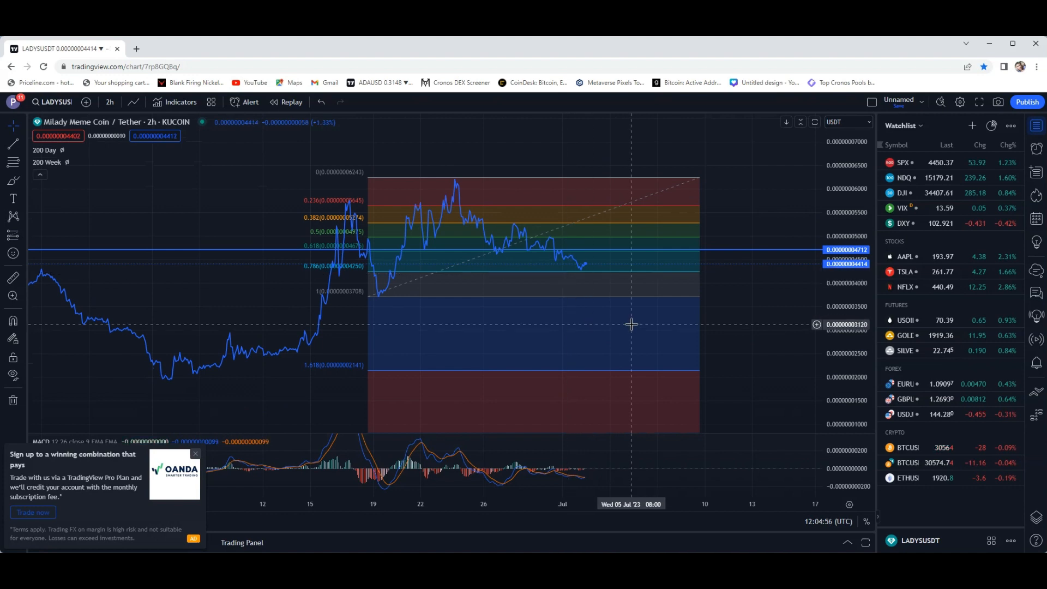
{"action": "mouse_move", "coordinate": [466, 256]}
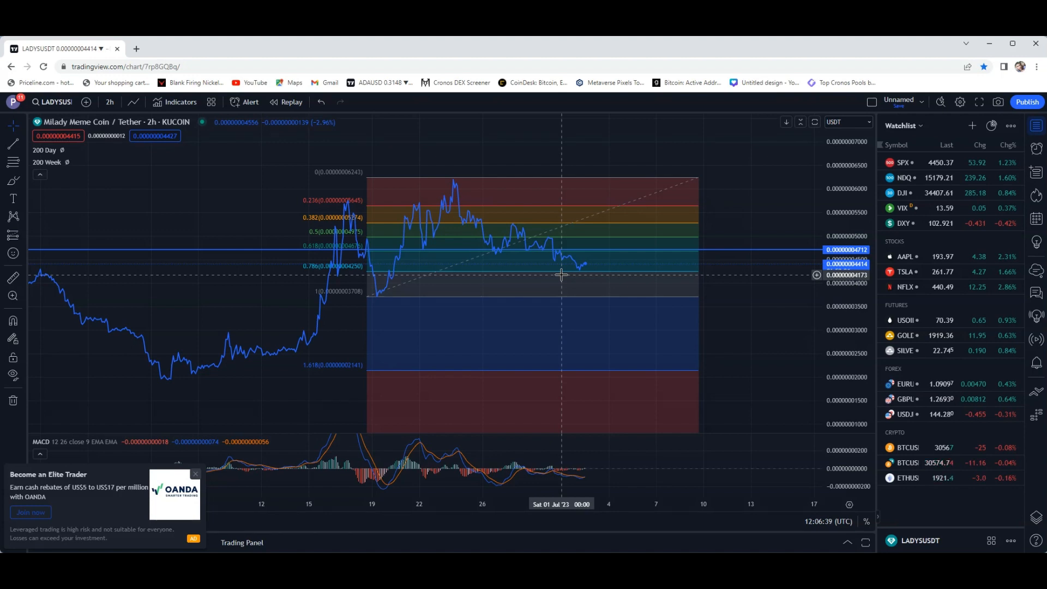
{"action": "mouse_move", "coordinate": [290, 419]}
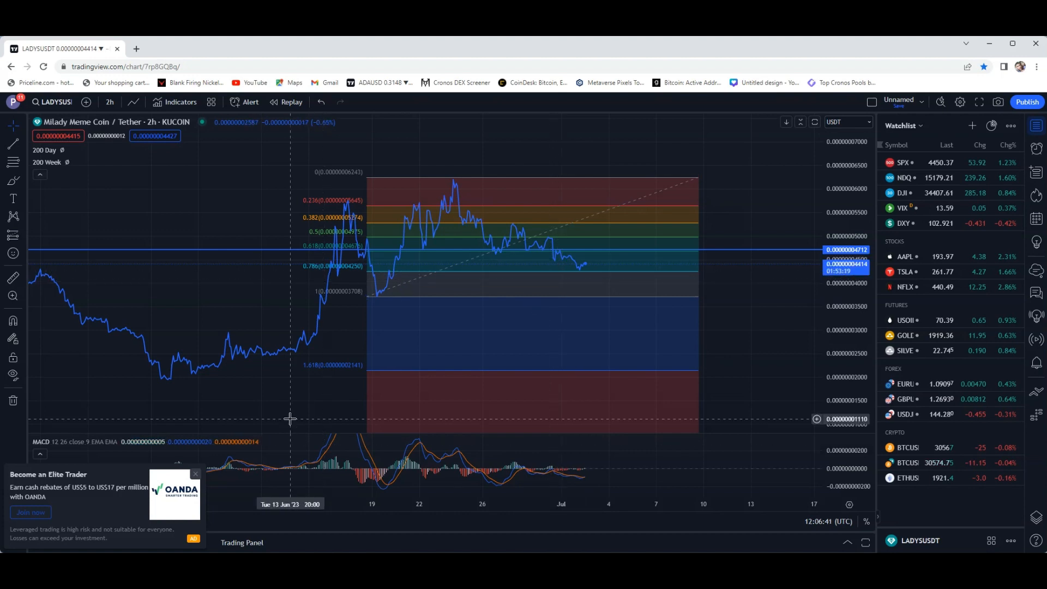